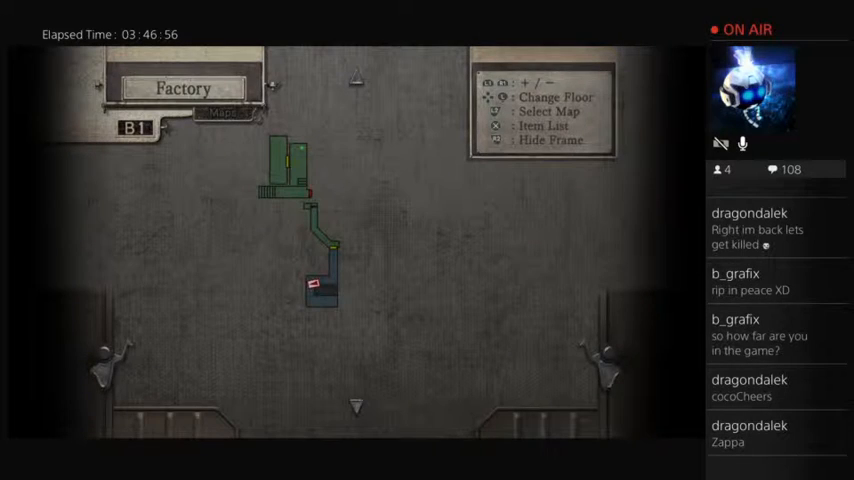
- Bring up the Factory B1 floor map to plan the route
key(up)
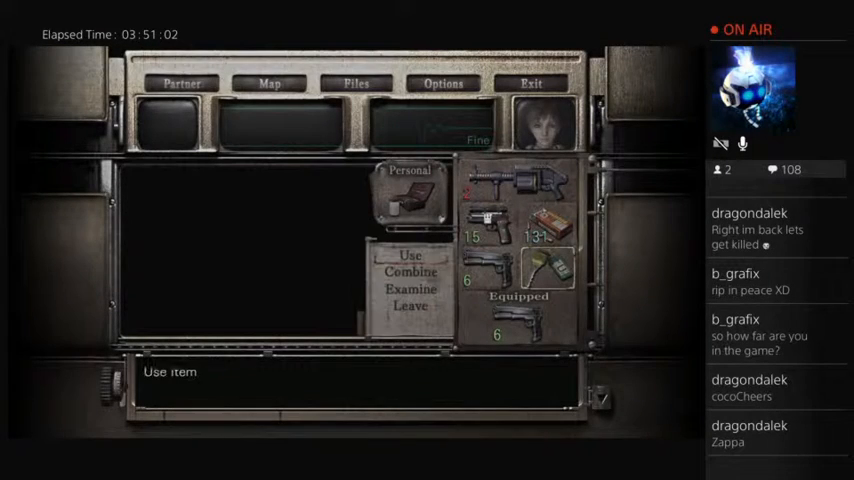
- Examine the newly obtained key from Rebecca's inventory
click(410, 290)
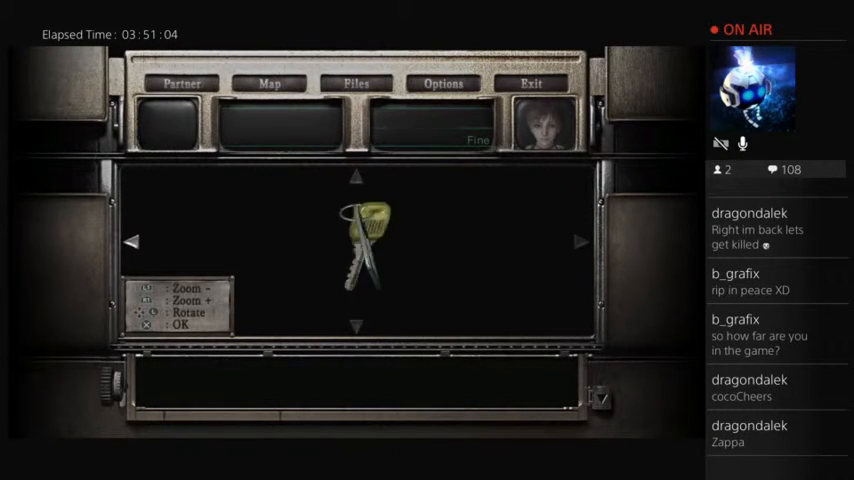